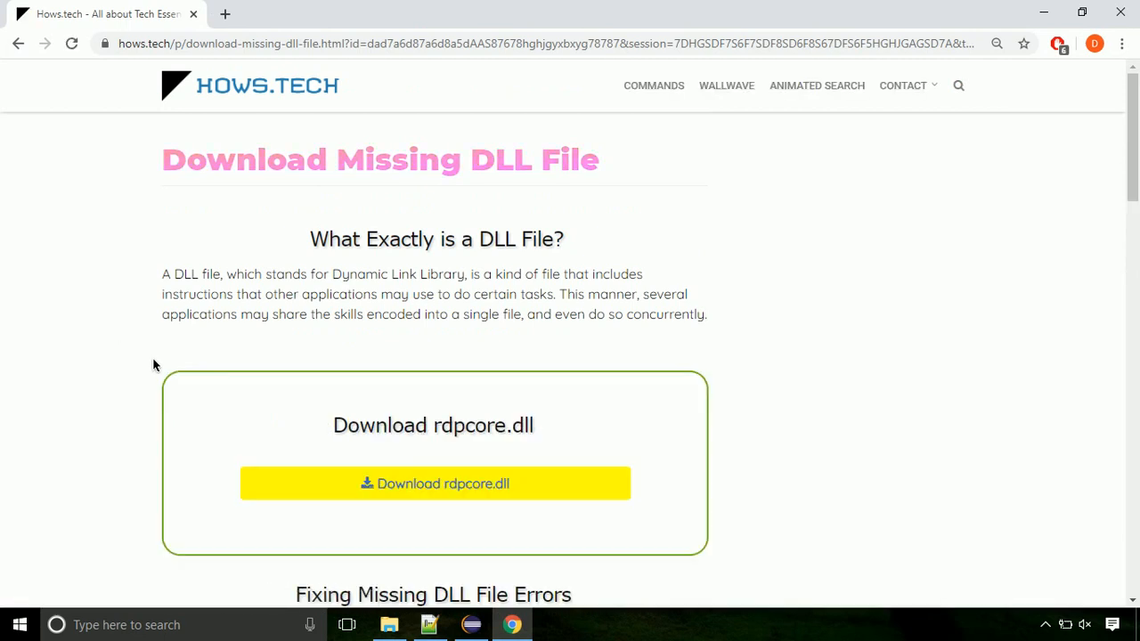
mouse_move(435, 498)
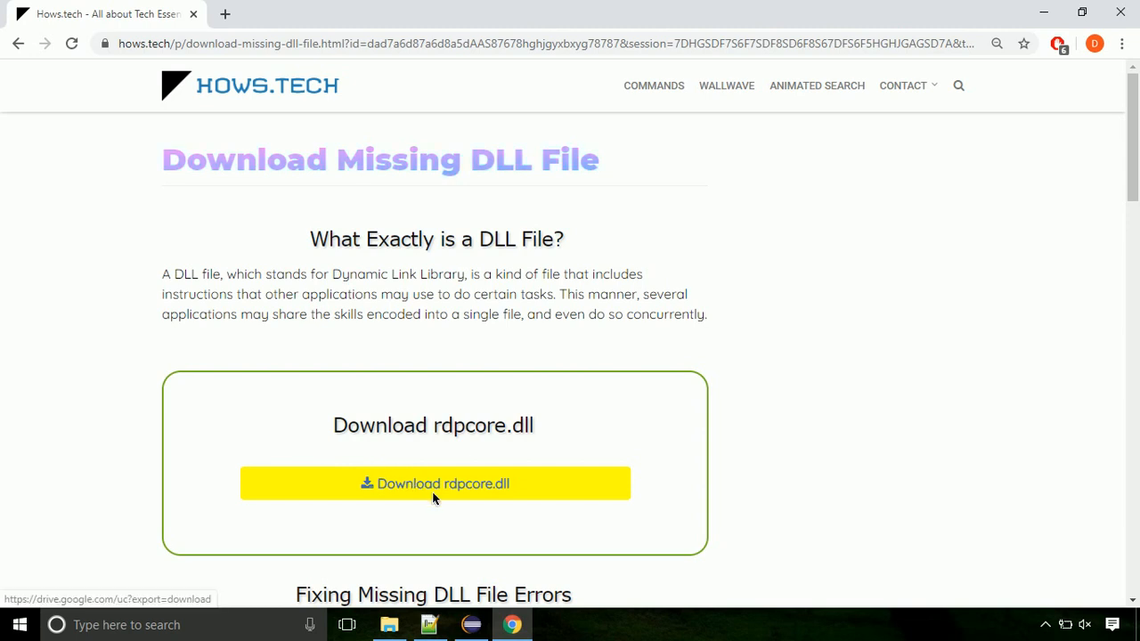
Download rdpcore.dll to Downloads and reveal it in its folder from Chrome's download menu.
click(435, 484)
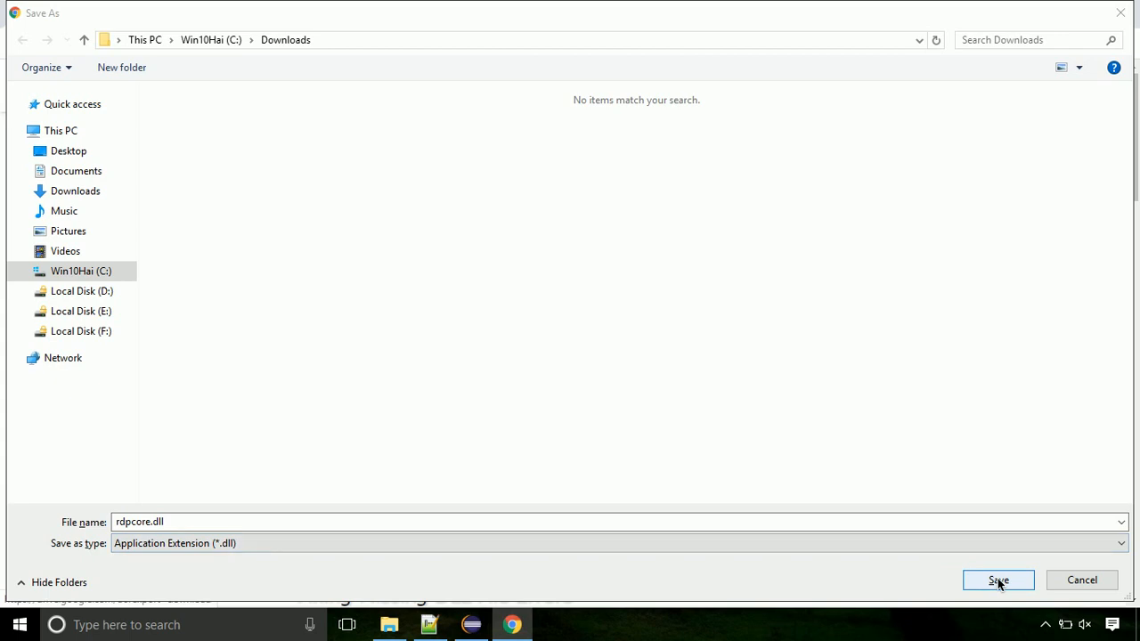
click(997, 581)
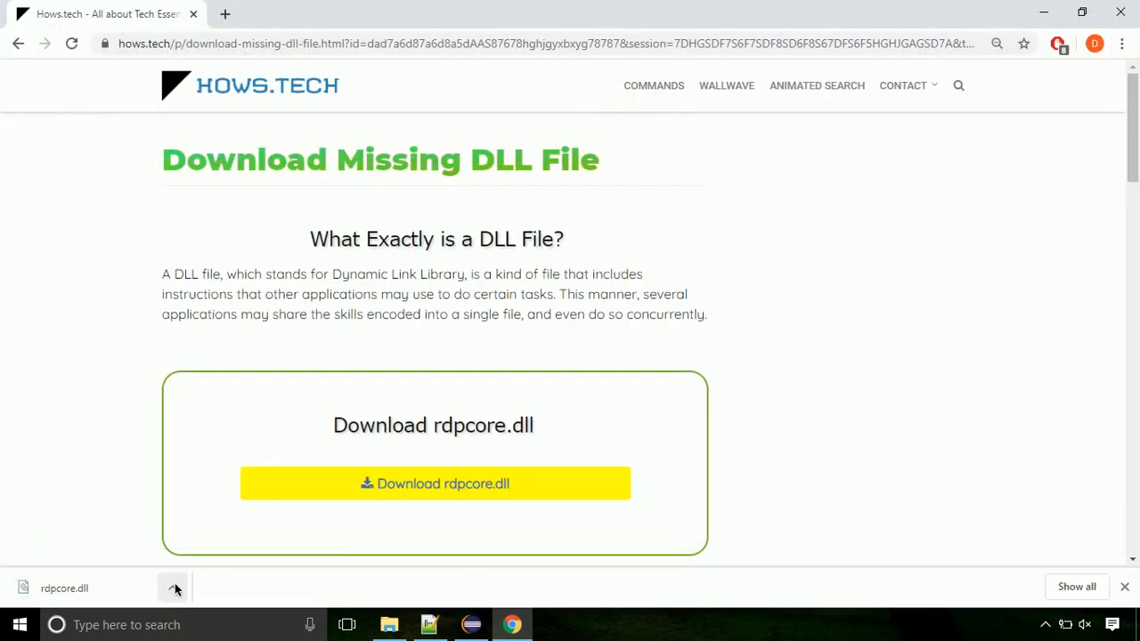
click(175, 588)
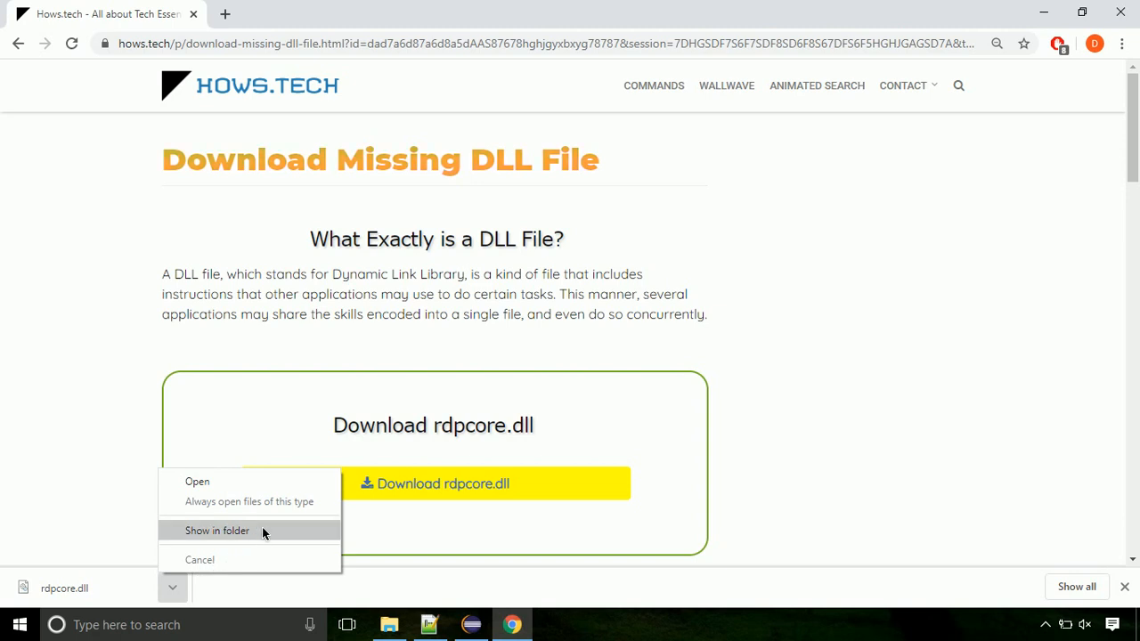
click(217, 531)
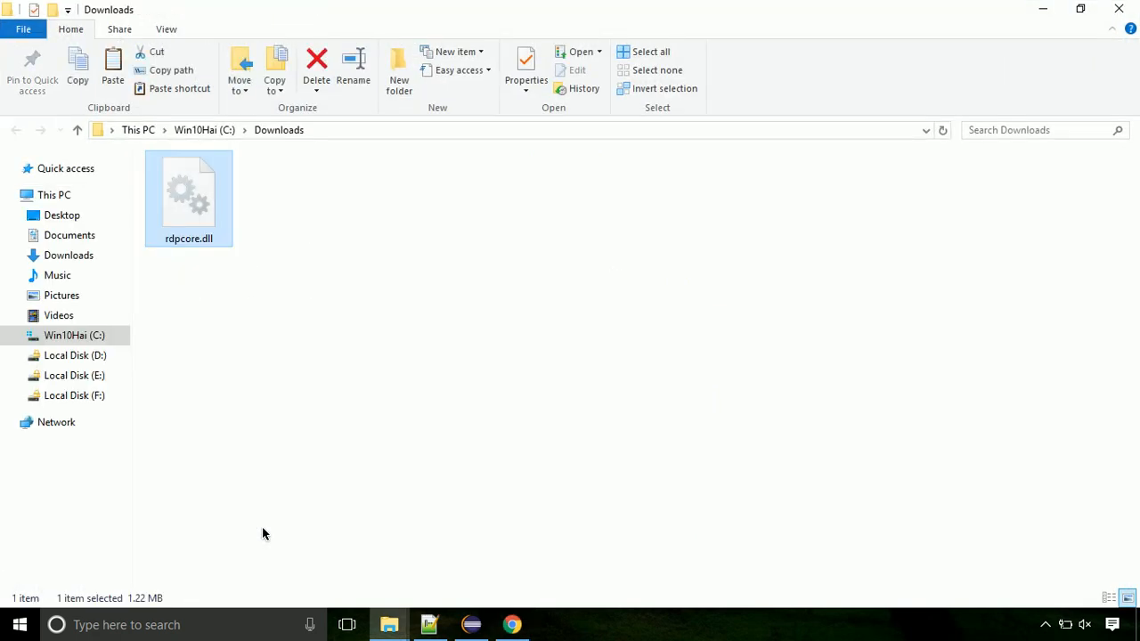
mouse_move(189, 210)
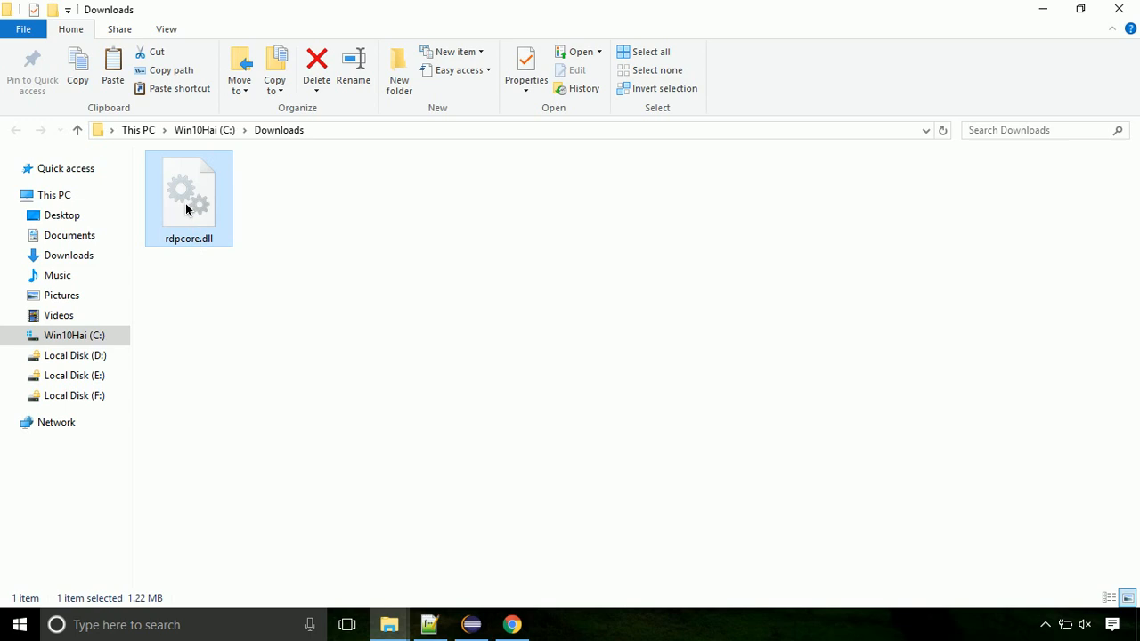
right_click(187, 210)
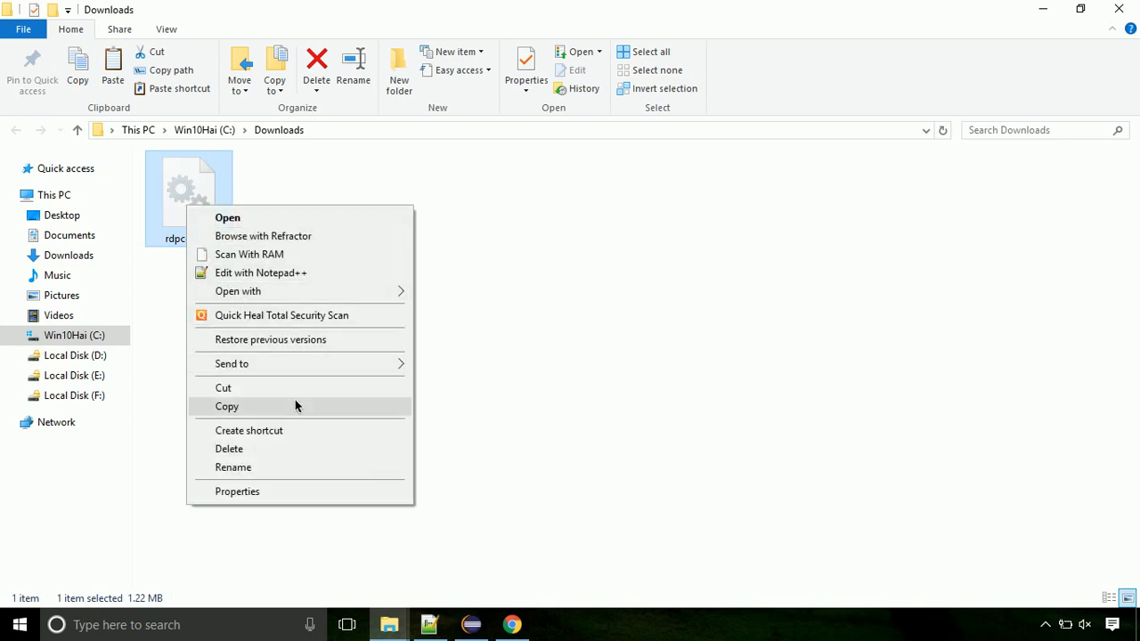
click(226, 406)
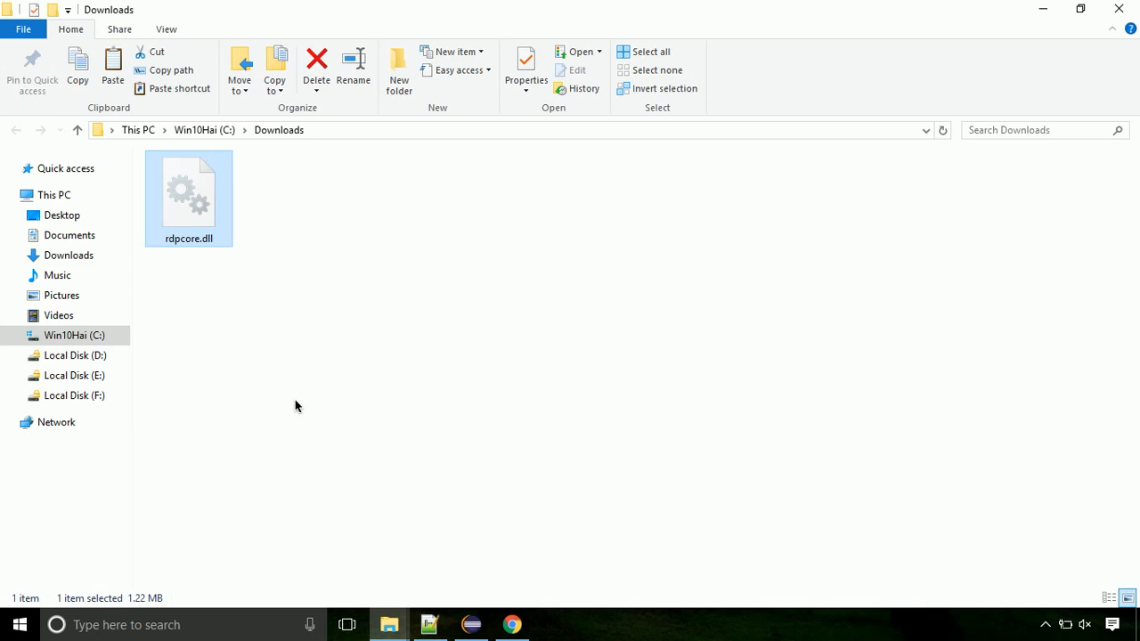
click(75, 335)
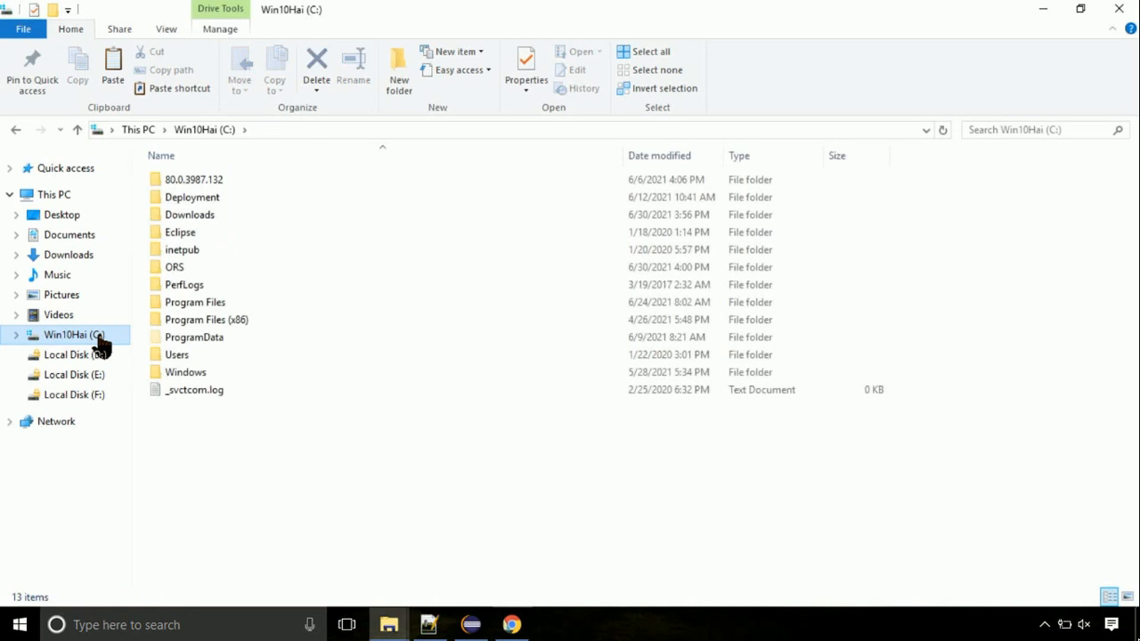
mouse_move(180, 372)
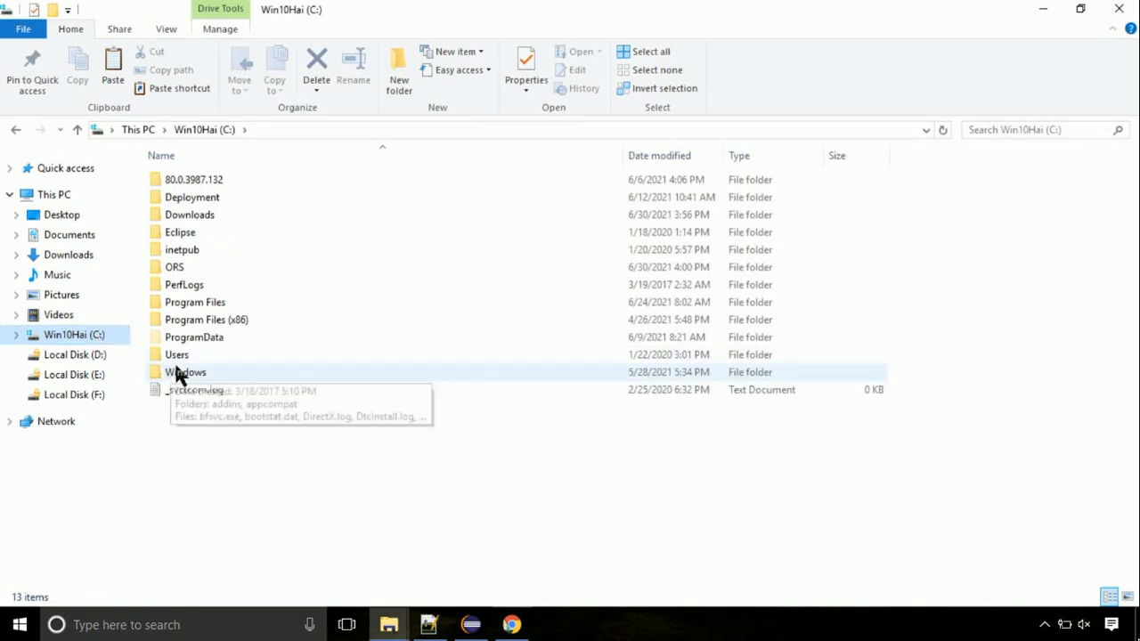
mouse_move(229, 378)
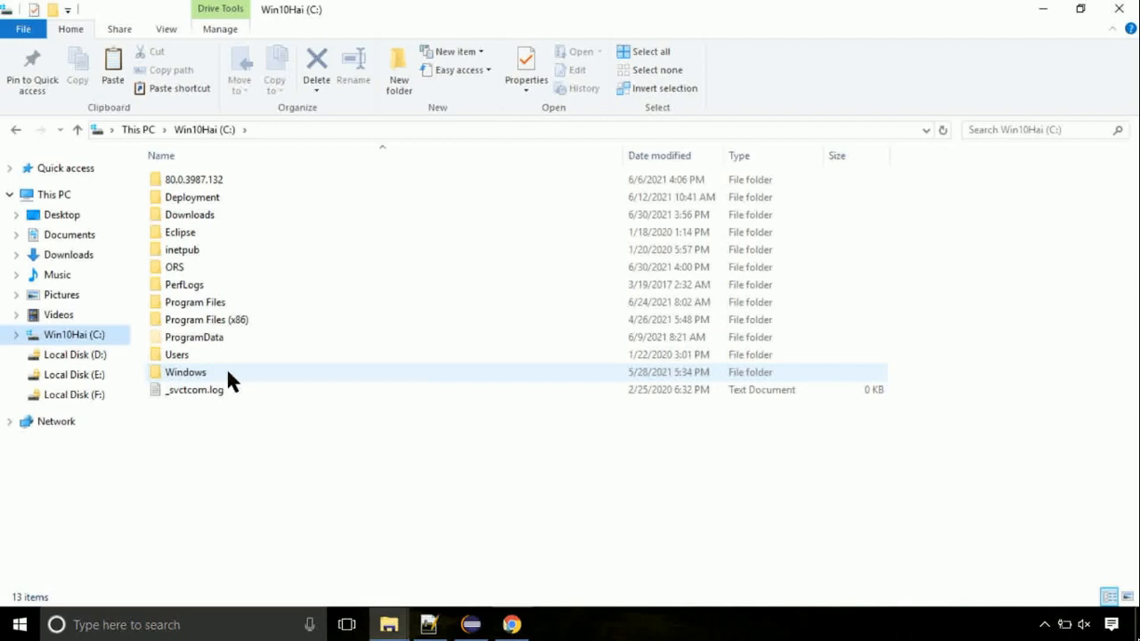
Navigate into C:\Windows\System32.
double_click(186, 373)
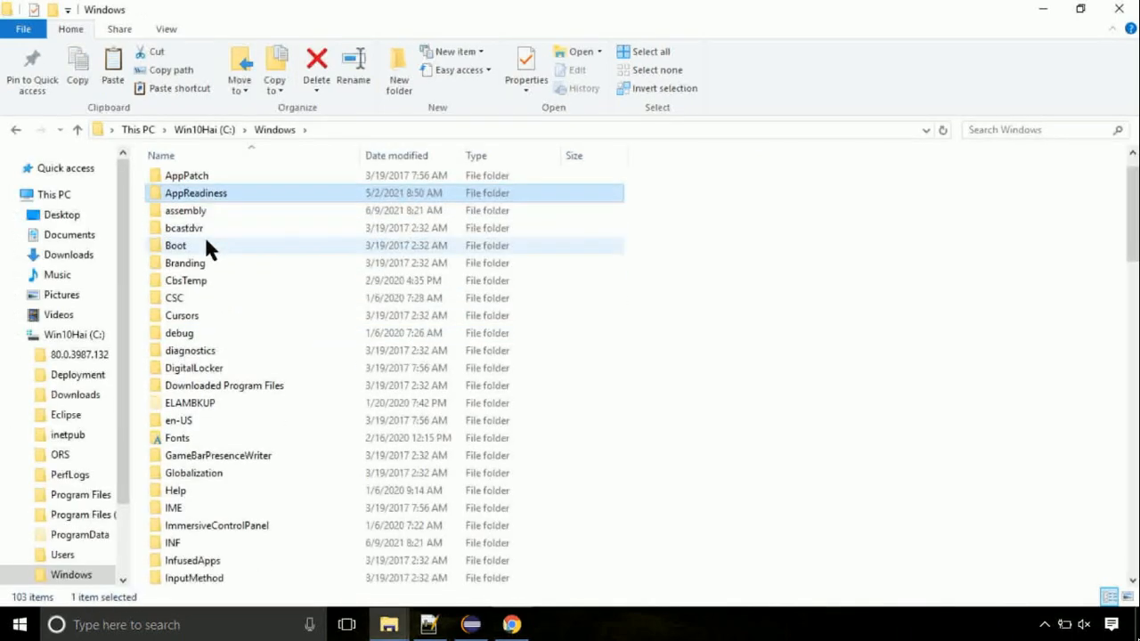
scroll(down, 3)
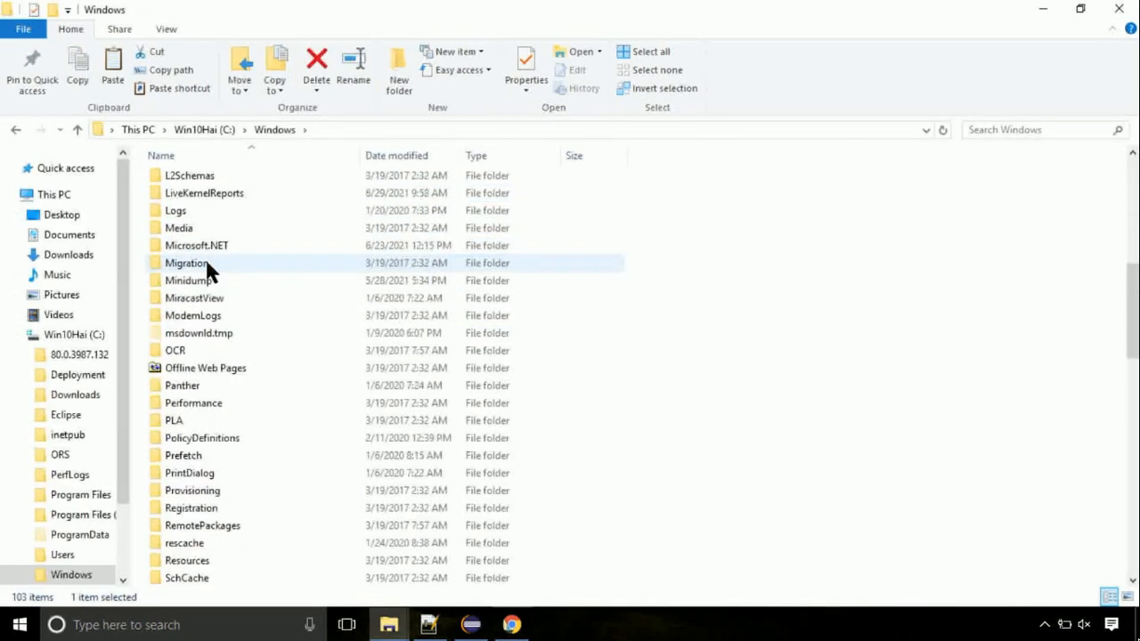
scroll(down, 3)
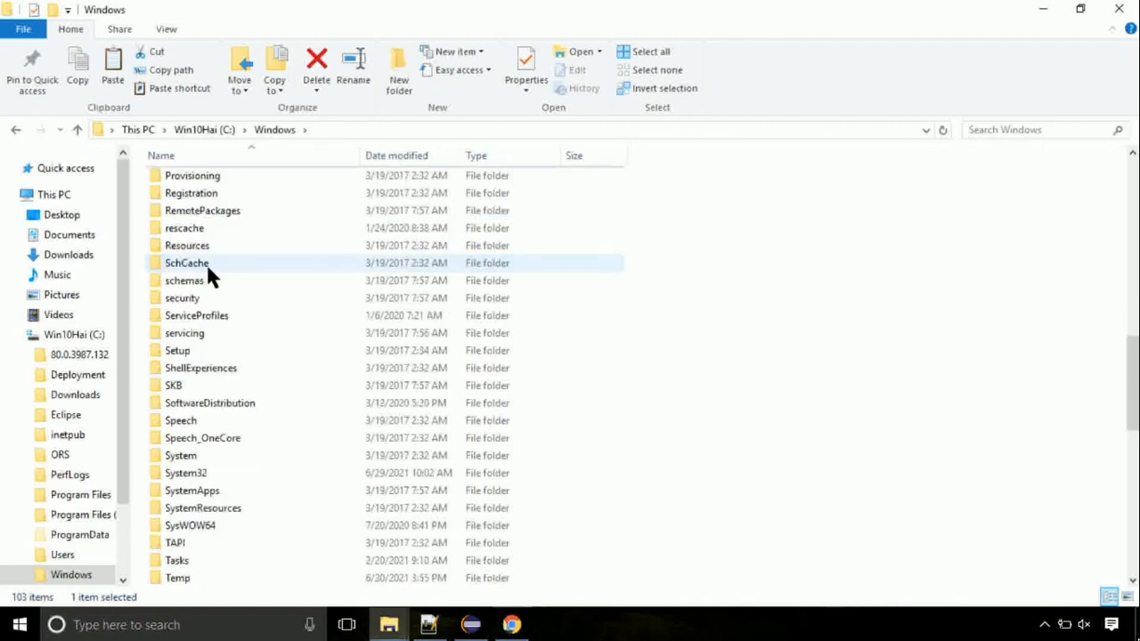
scroll(down, 3)
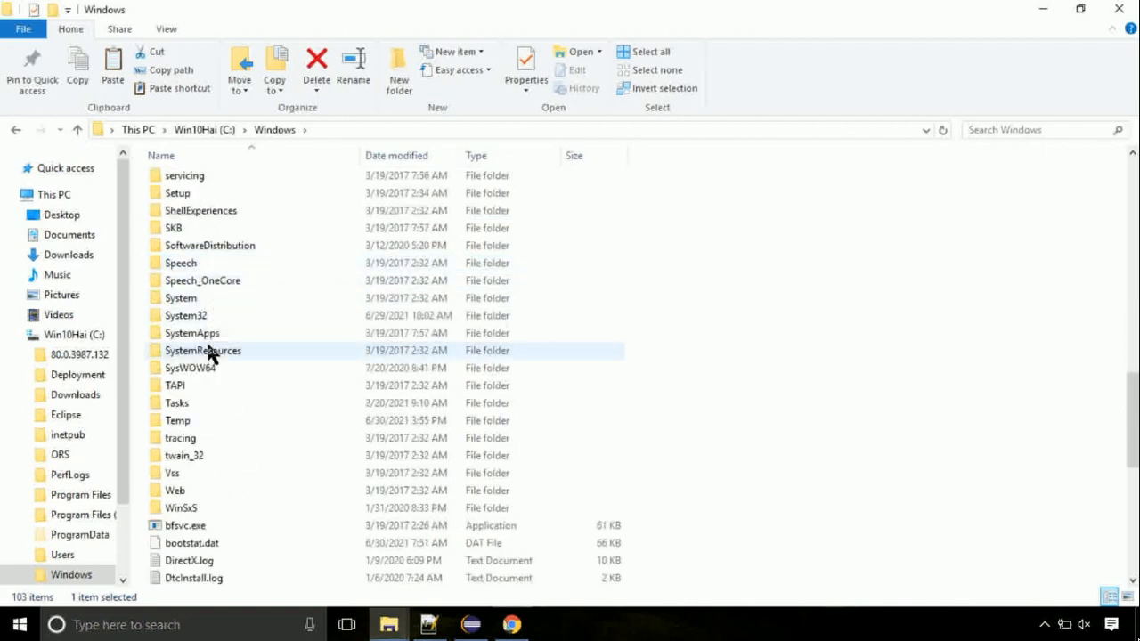
double_click(185, 315)
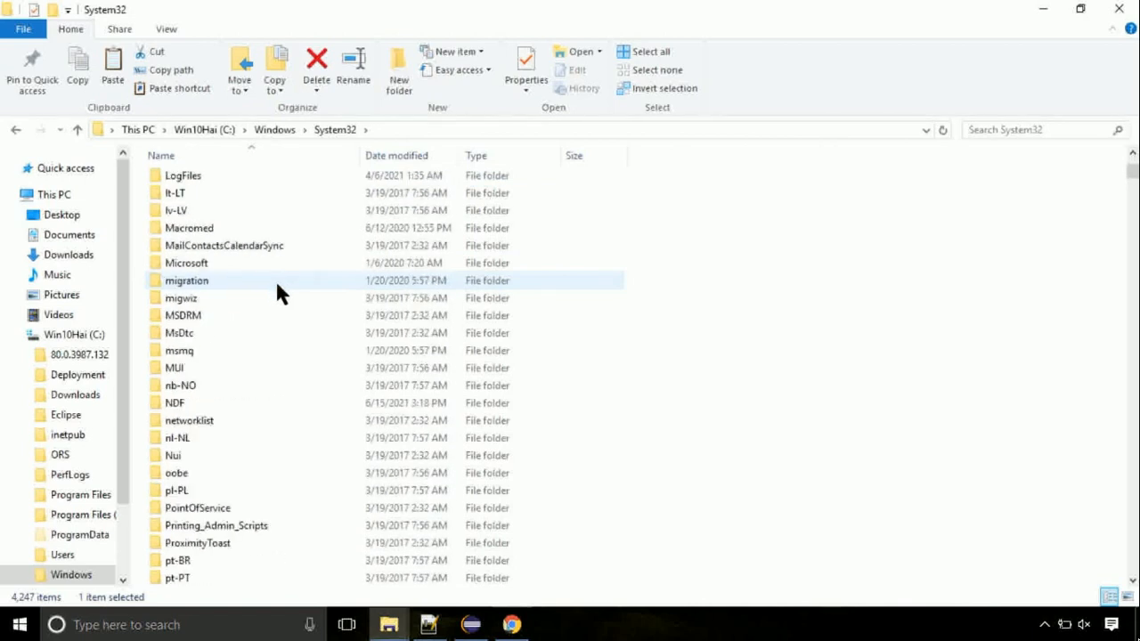
Paste the copied rdpcore.dll into the System32 folder.
scroll(down, 3)
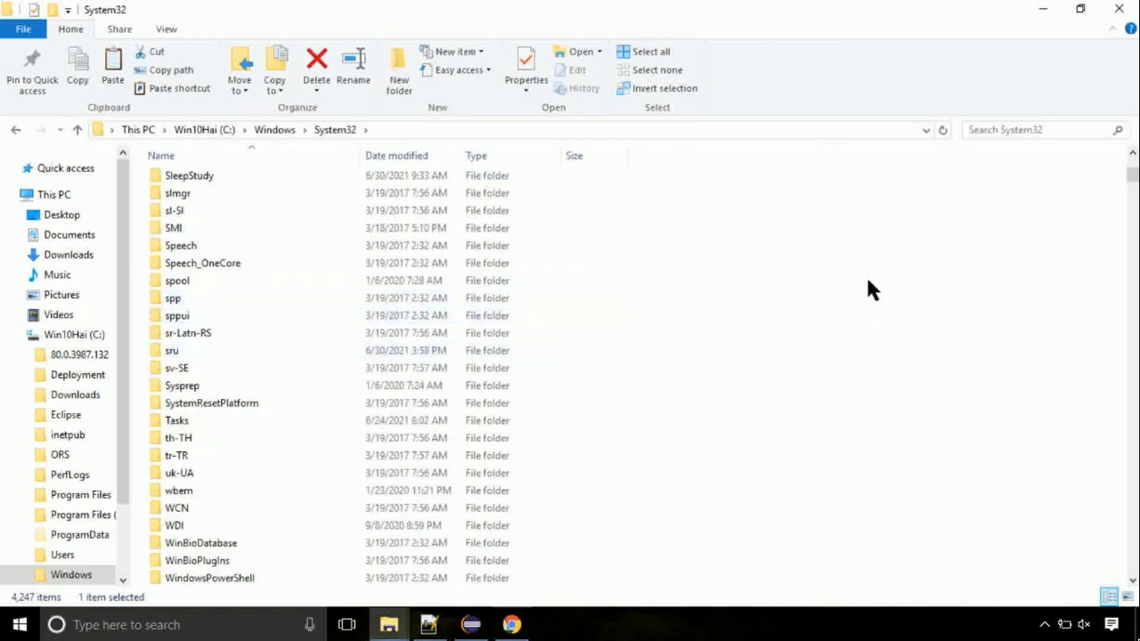
right_click(871, 288)
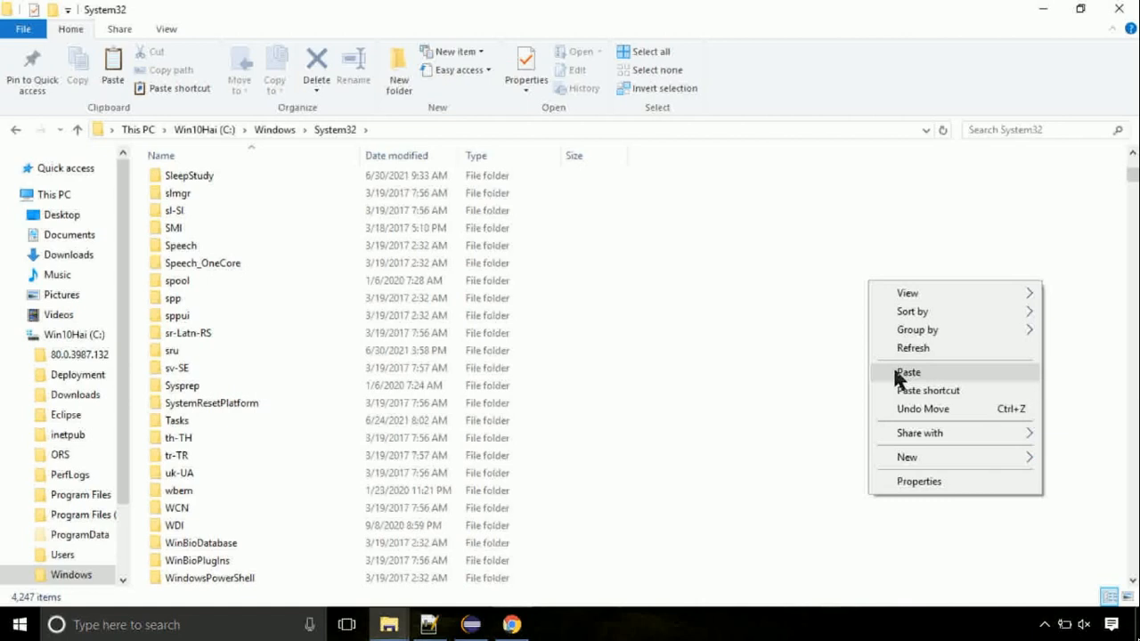
click(909, 372)
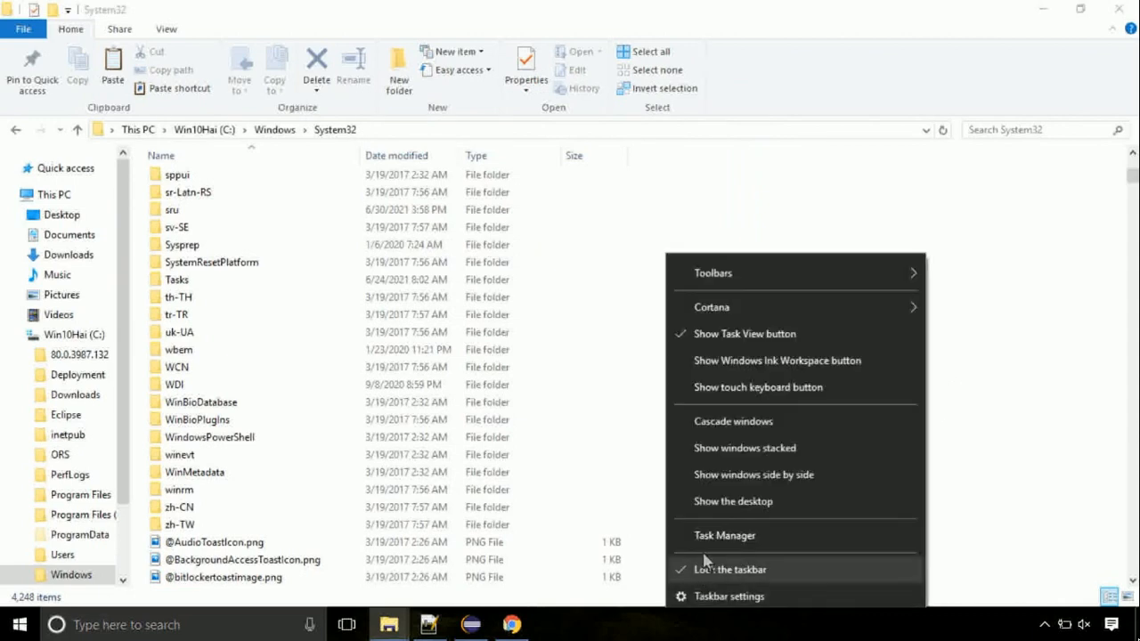
Launch Task Manager from the taskbar.
click(724, 535)
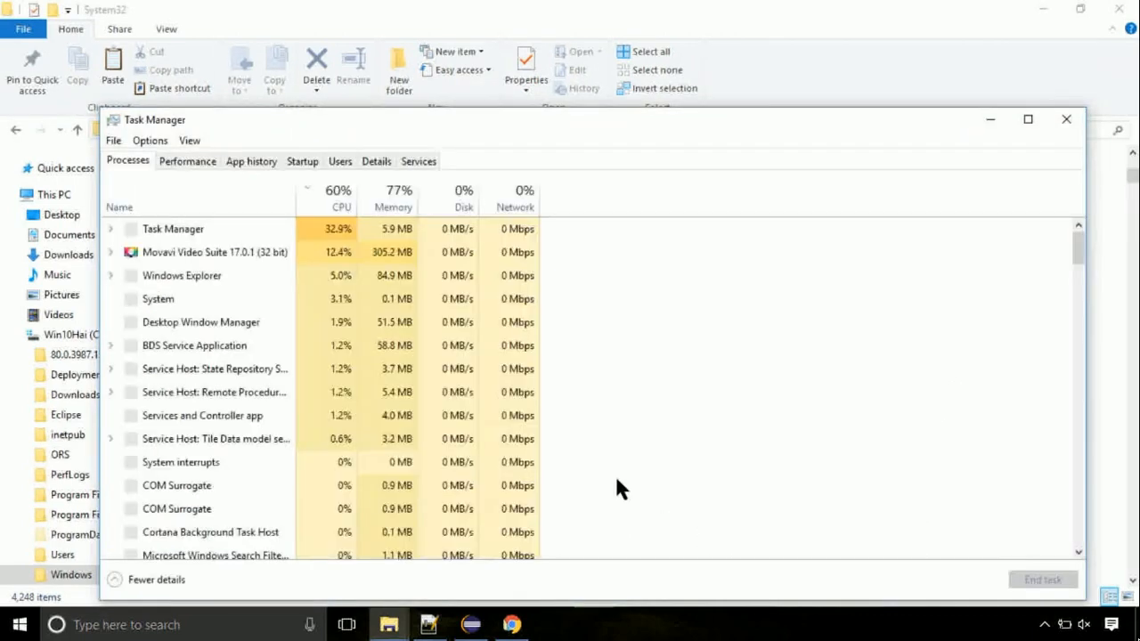
mouse_move(243, 131)
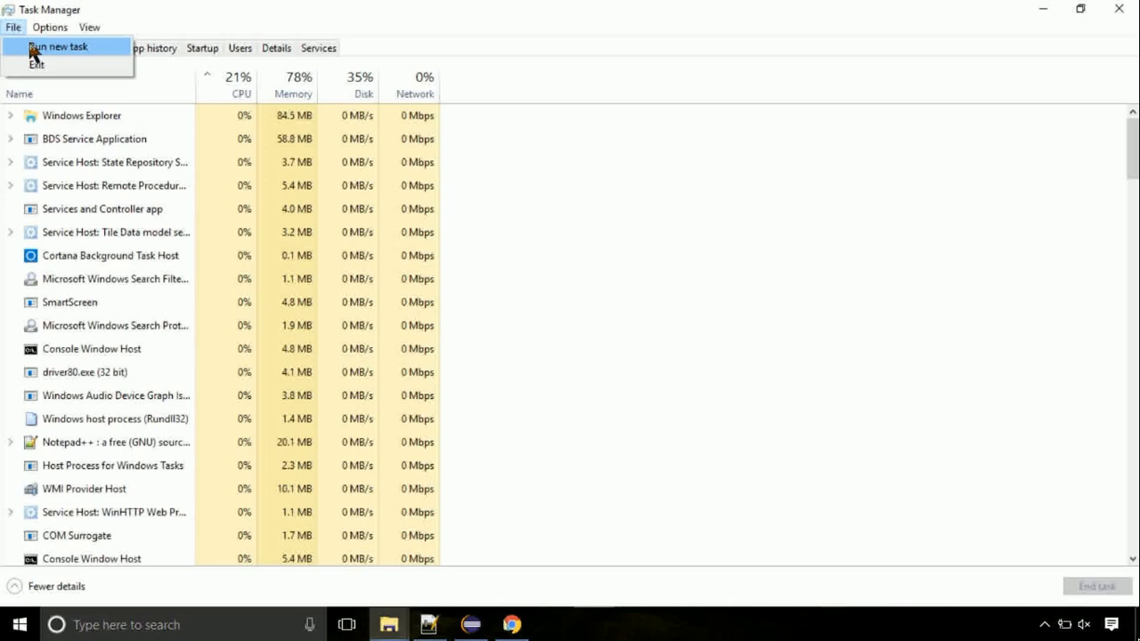
Start a new task and browse to C:\Windows\System32\cmd.exe as the program.
click(68, 46)
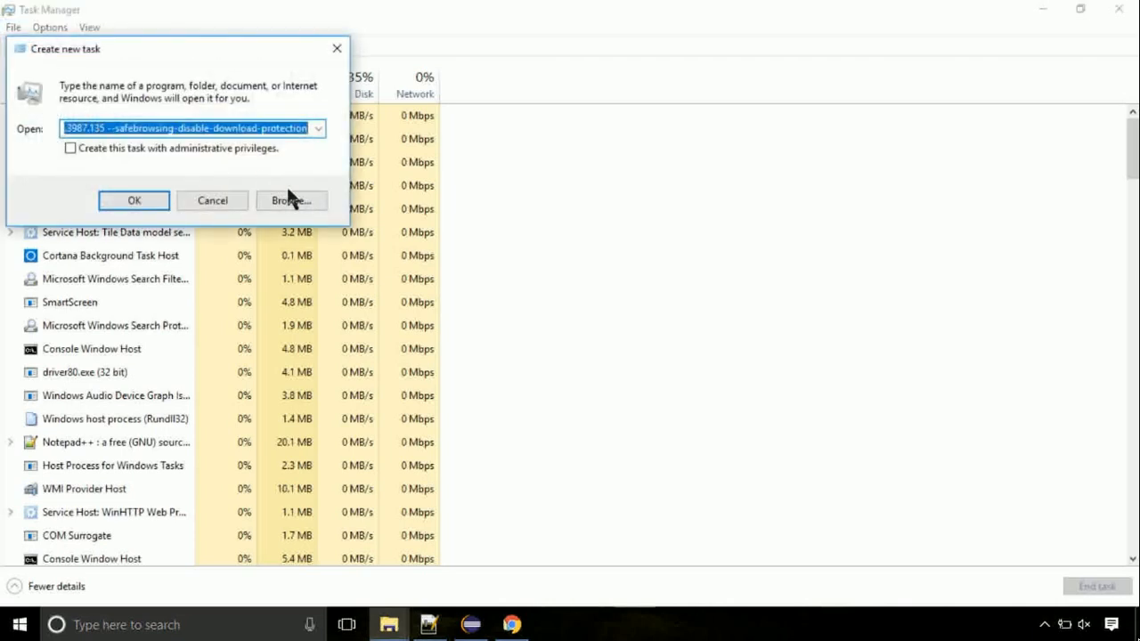
click(290, 199)
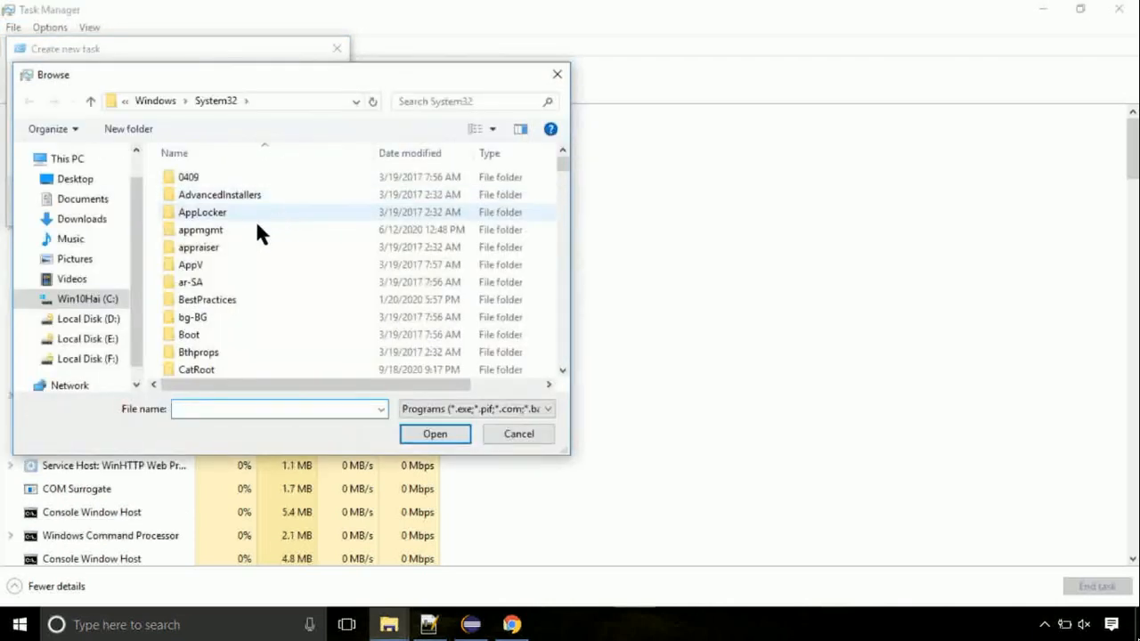
click(87, 299)
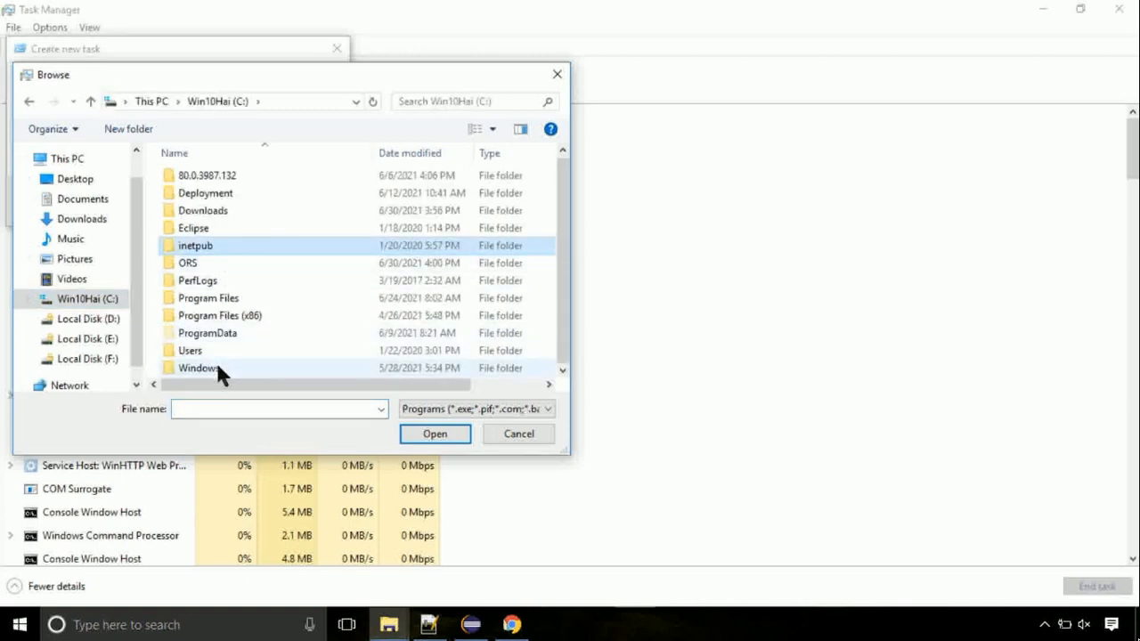
double_click(198, 369)
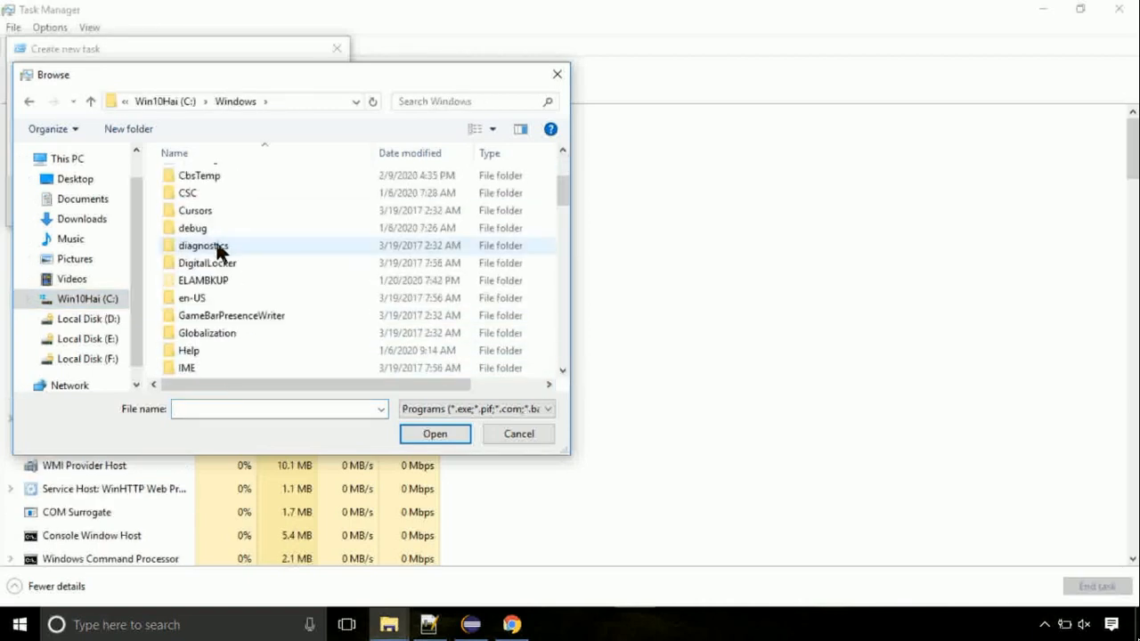
scroll(down, 3)
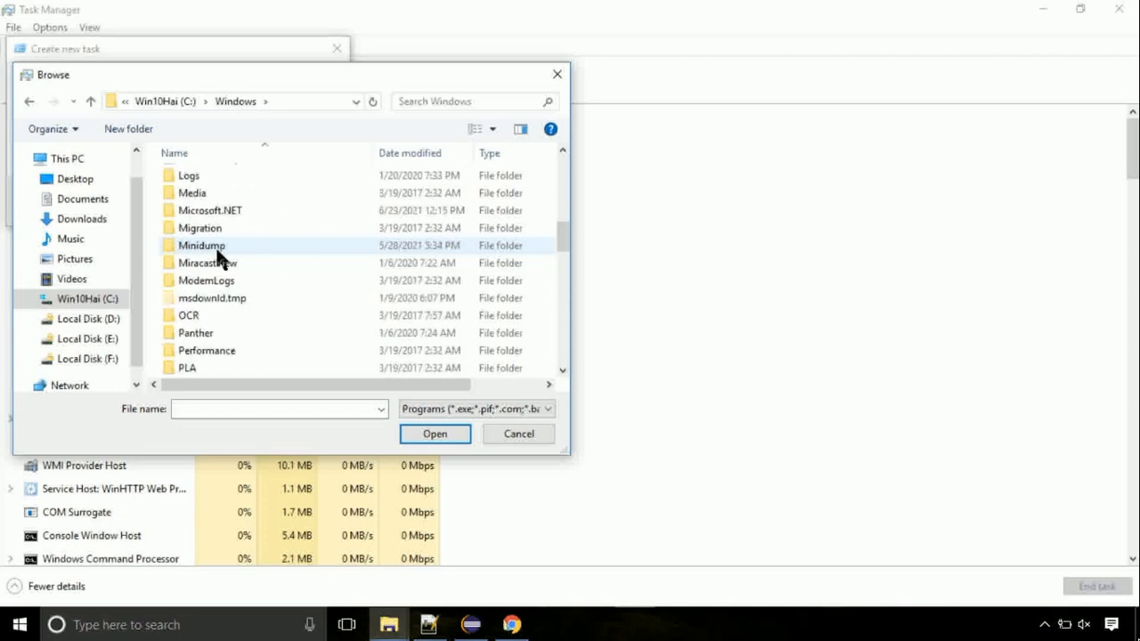
scroll(down, 3)
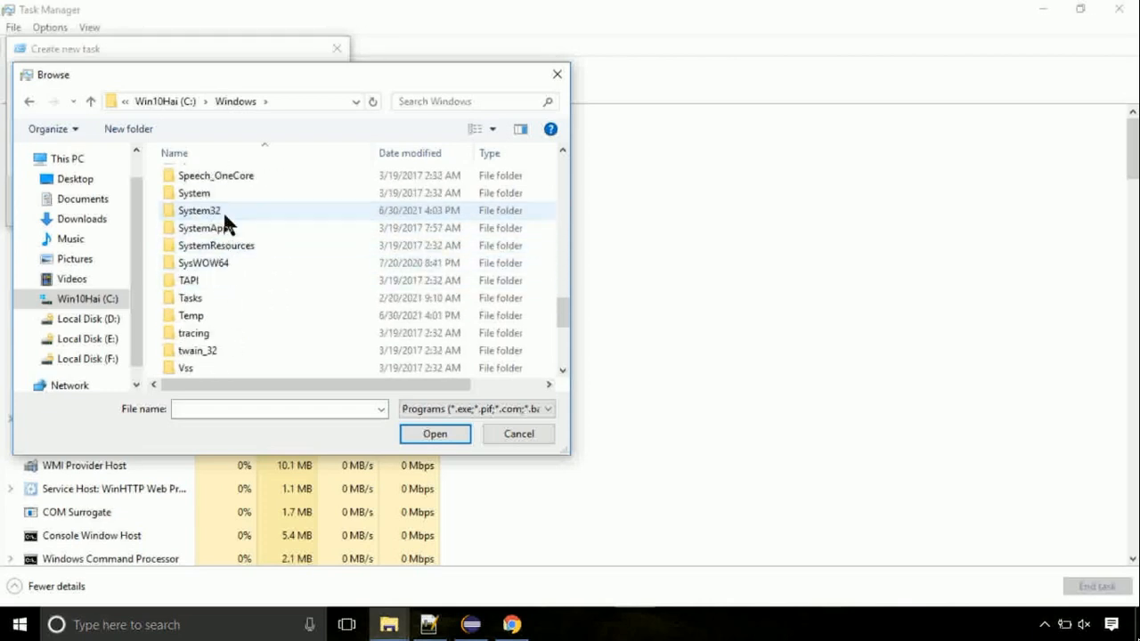
double_click(197, 210)
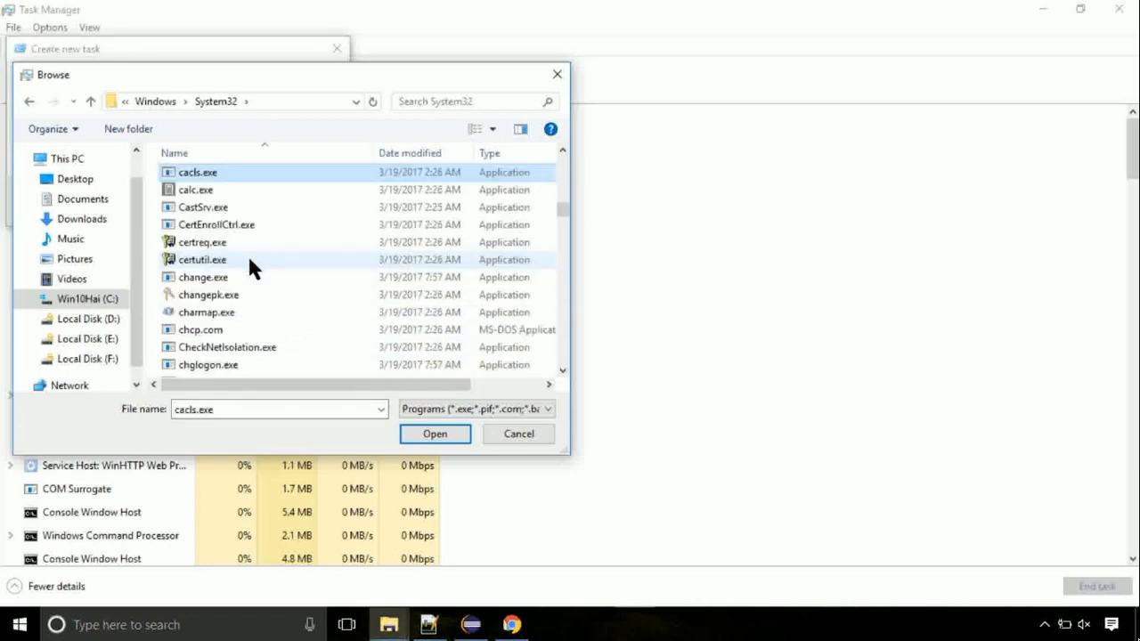
click(203, 260)
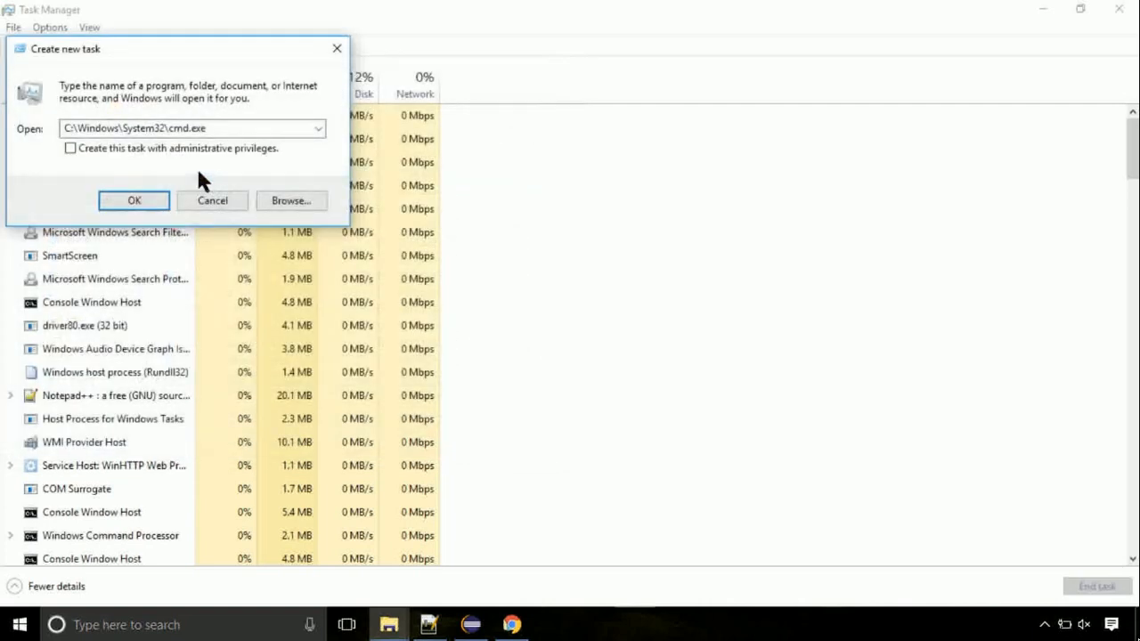
Launch cmd.exe with administrative privileges enabled.
click(71, 150)
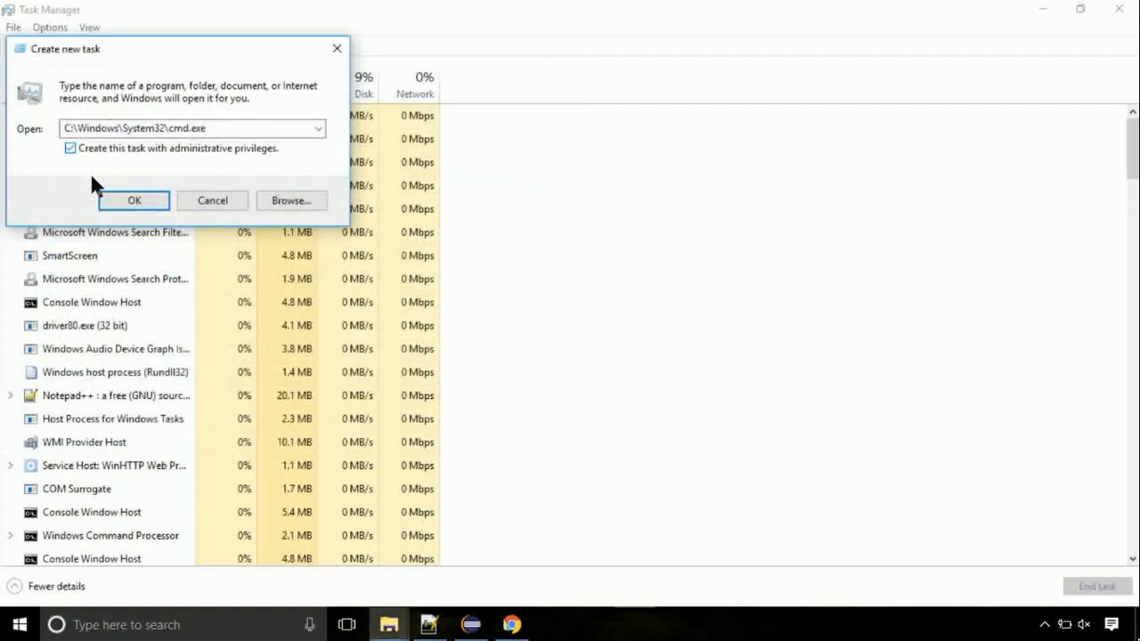
click(134, 200)
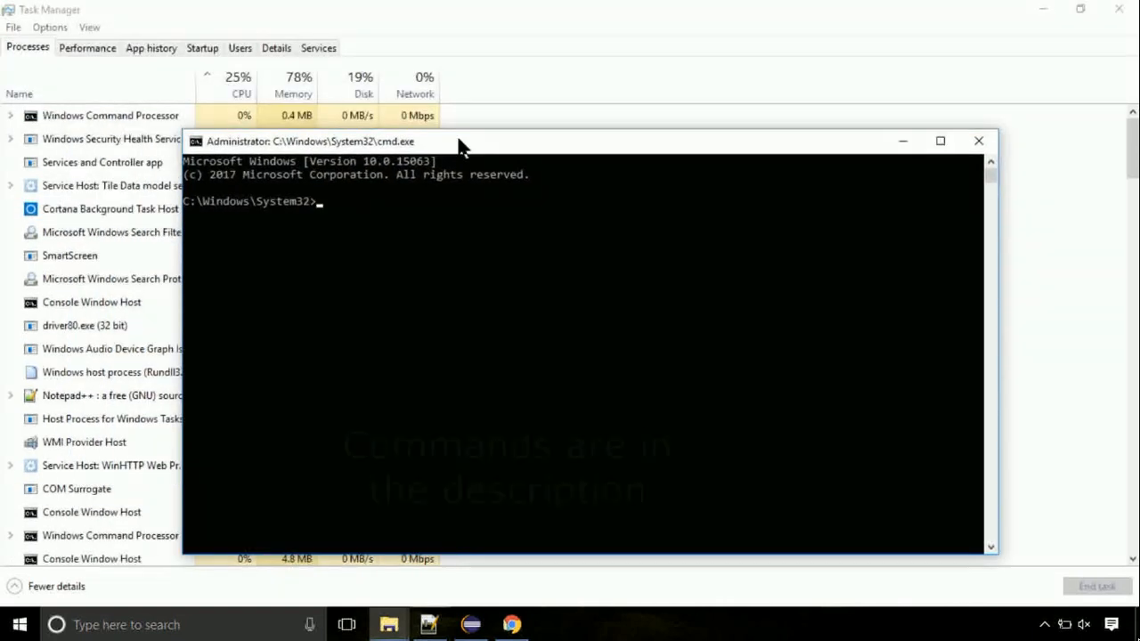
Run gpupdate, updating computer and user policy, then begin entering the chk disk-check command.
text(gpupdate)
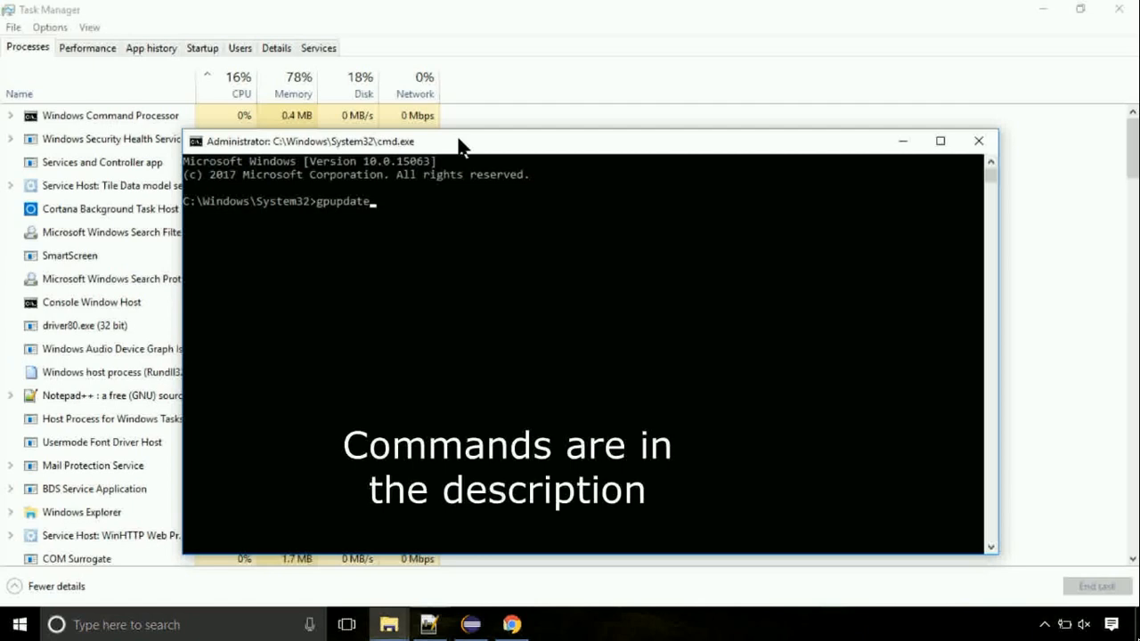
key(Return)
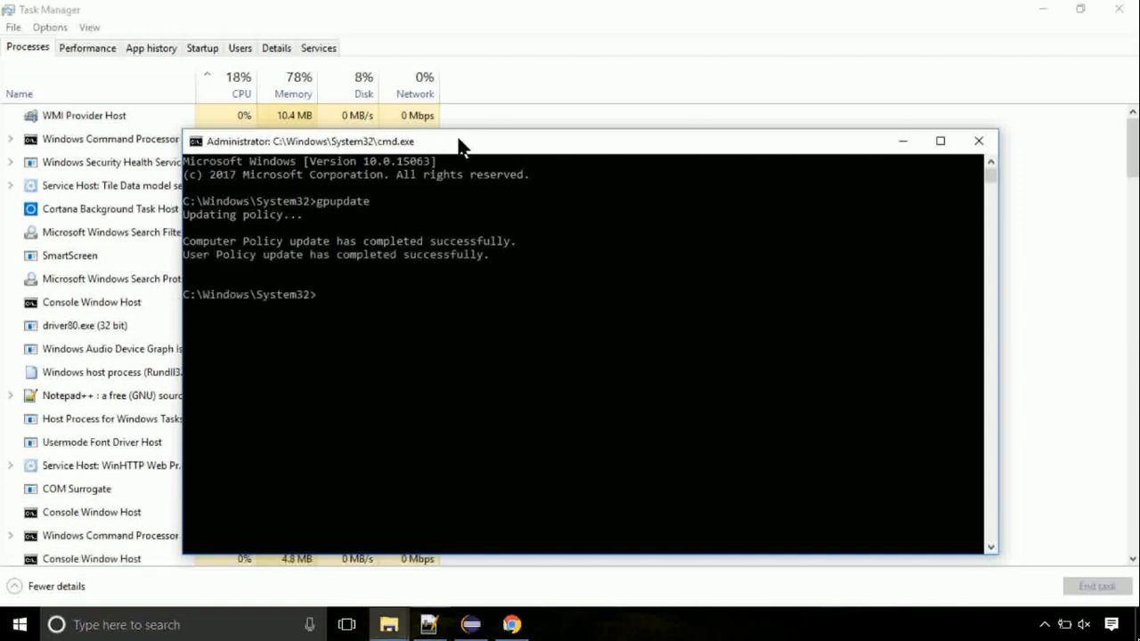
text(chk)
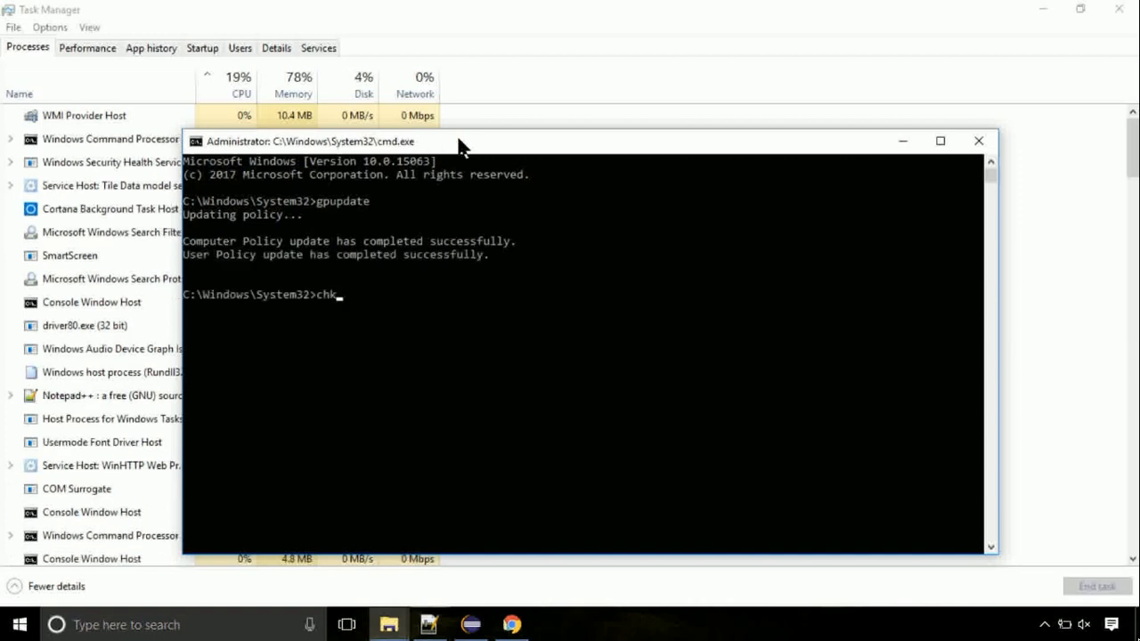